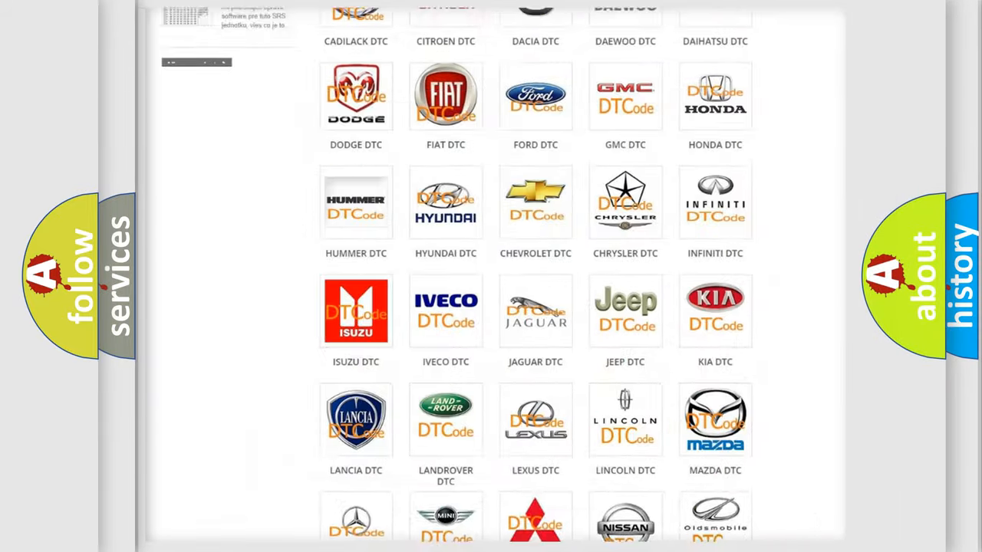
# Open the Ford DTC page and scroll through its grid of Ford airbag code subcategories.
pyautogui.scroll(3)
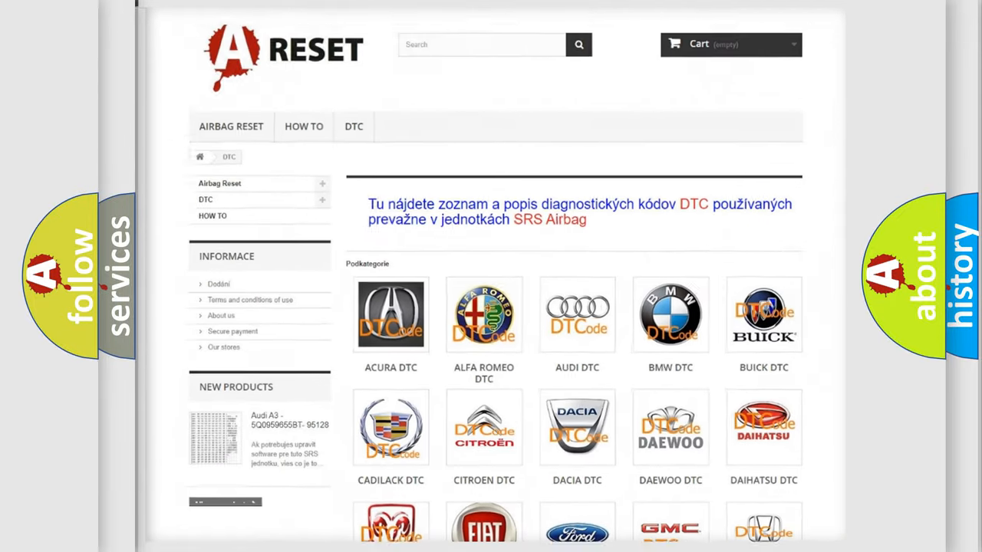
pyautogui.scroll(-3)
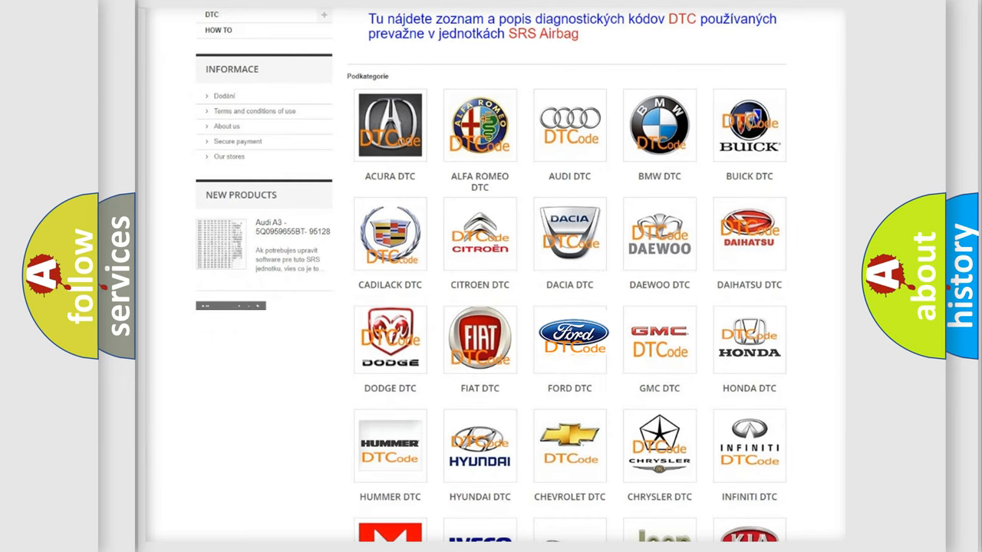
pyautogui.click(570, 339)
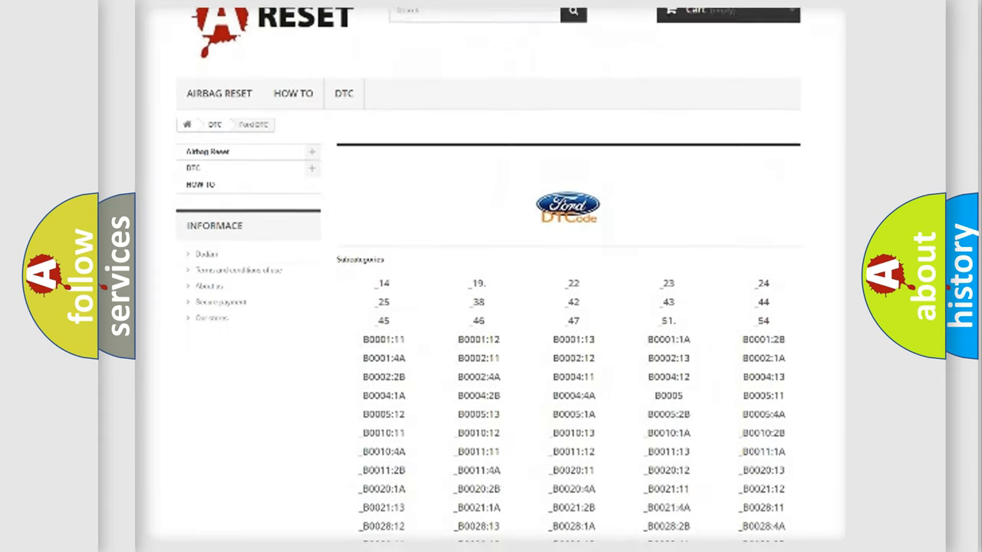
pyautogui.scroll(-3)
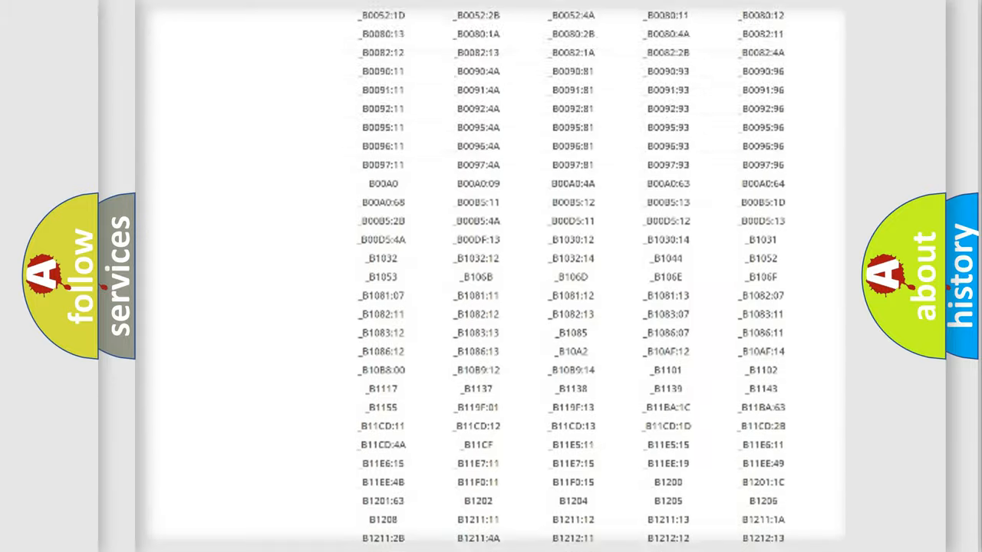
pyautogui.scroll(3)
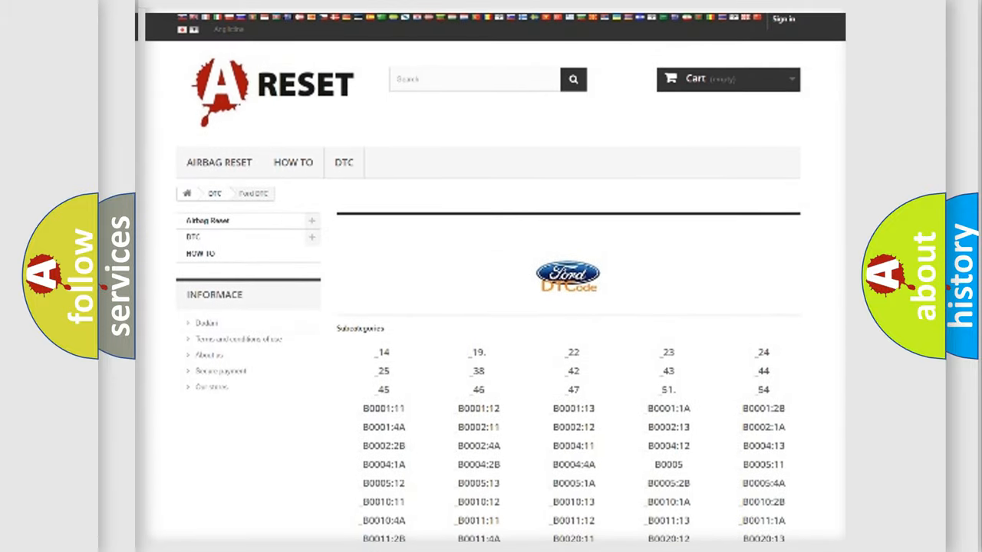